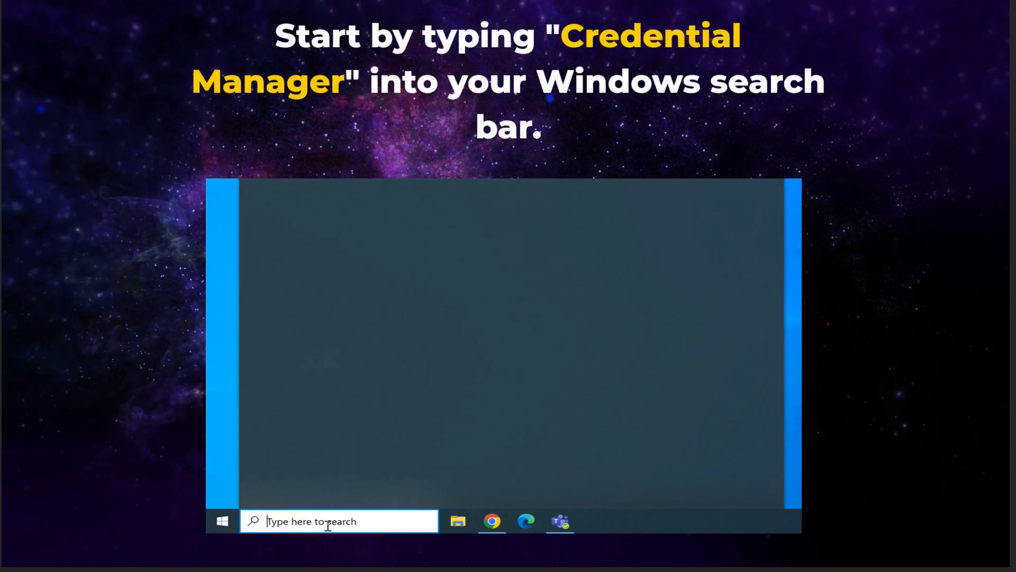
Launch Credential Manager from the taskbar search by searching 'cr'.
{"action": "type", "text": "credential manager"}
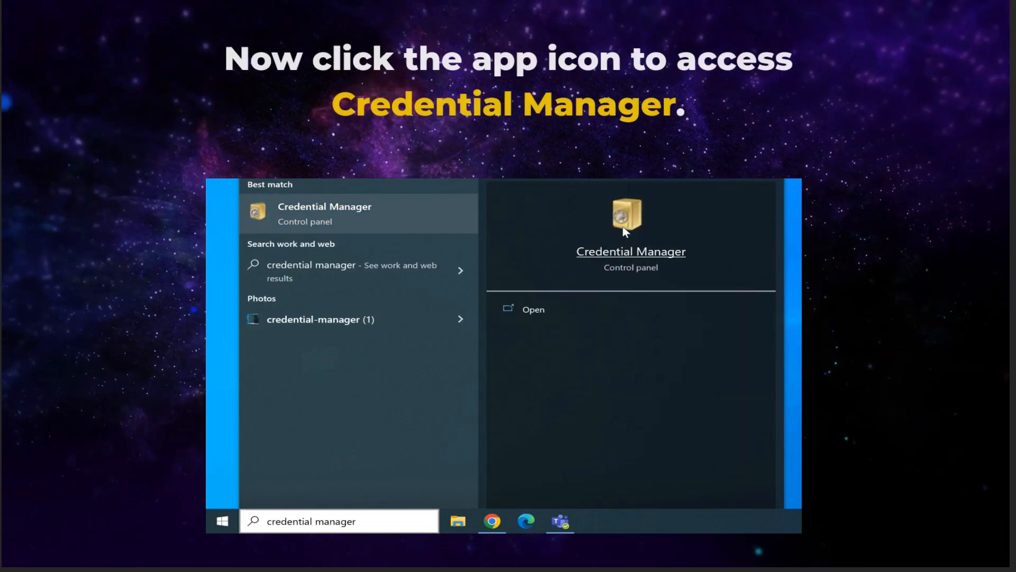
{"action": "left_click", "coordinate": [625, 216]}
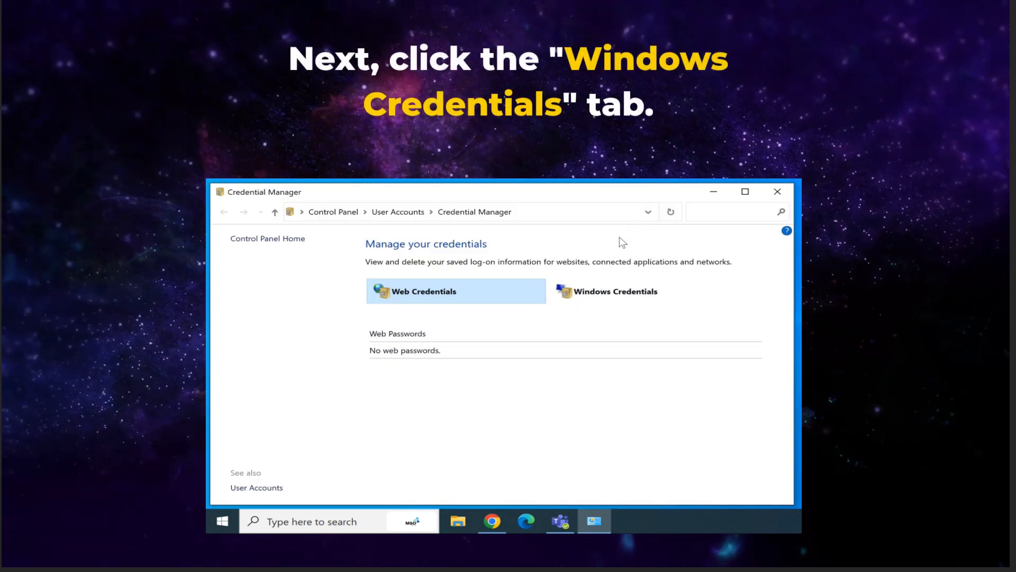
{"action": "mouse_move", "coordinate": [616, 291]}
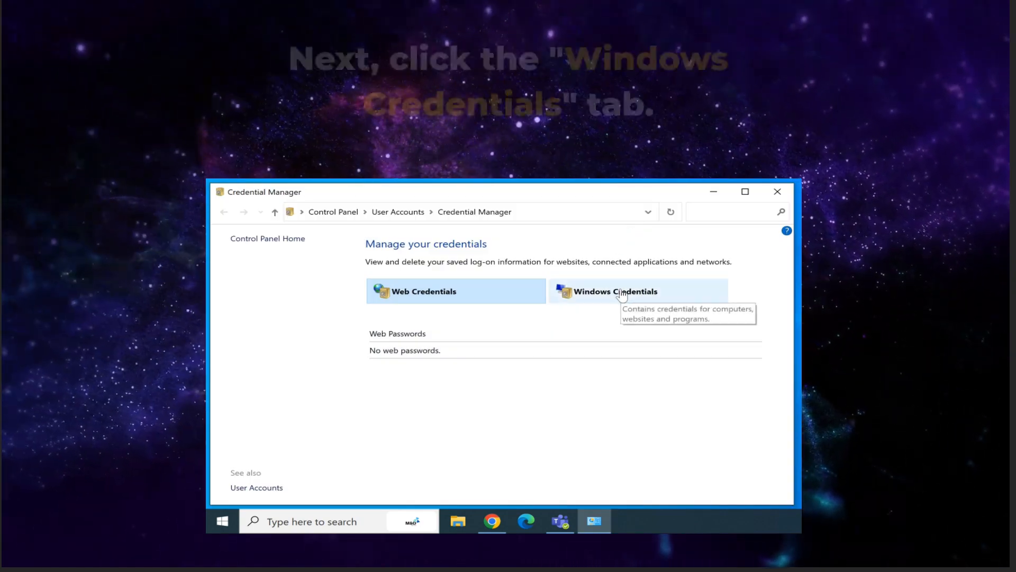
Remove the first Microsoft_OneDrive_Cookies entry from Windows generic credentials and confirm deletion.
{"action": "left_click", "coordinate": [616, 291]}
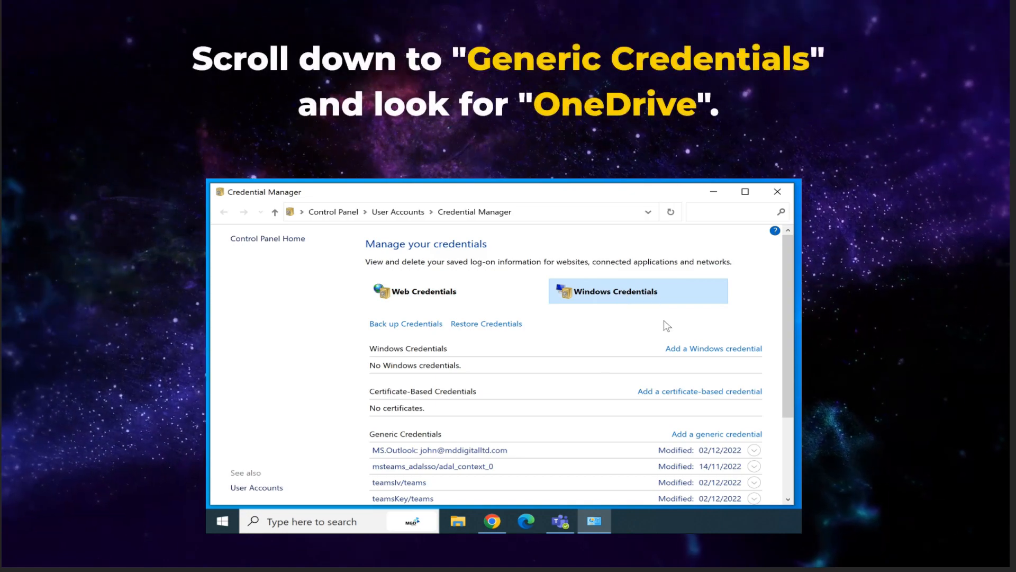
{"action": "scroll", "scroll_direction": "down", "scroll_amount": 3}
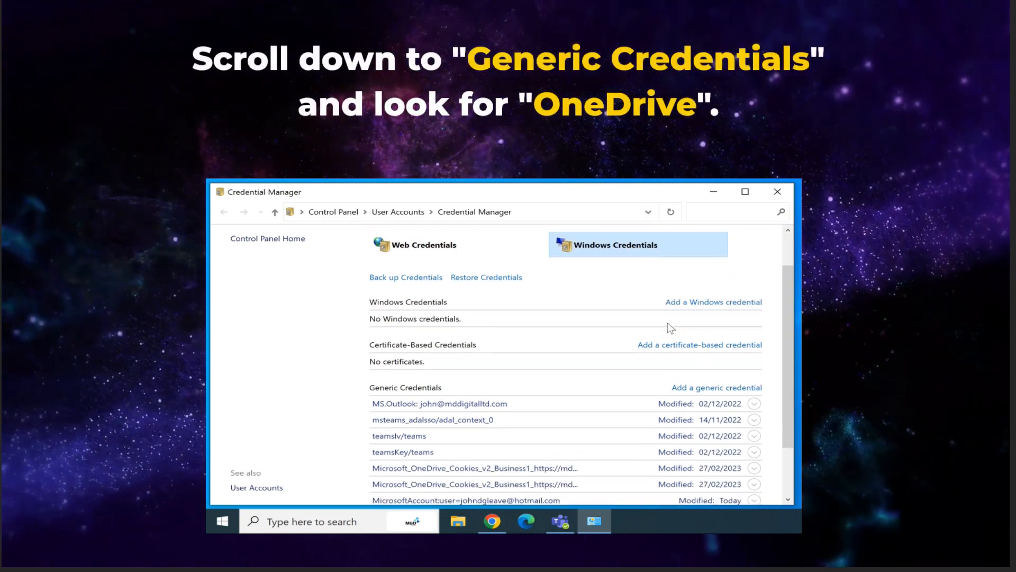
{"action": "scroll", "scroll_direction": "down", "scroll_amount": 3}
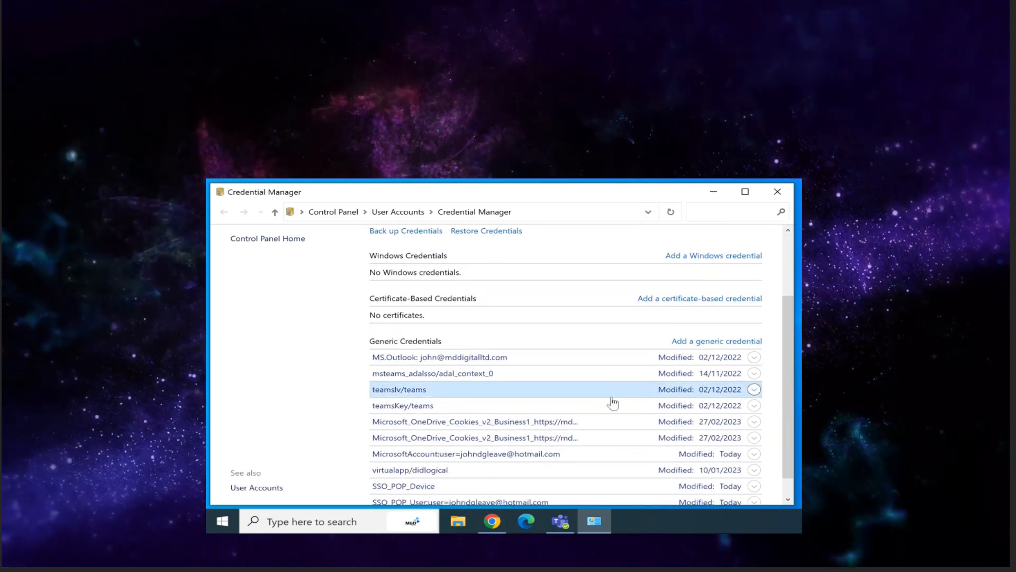
{"action": "left_click", "coordinate": [474, 421]}
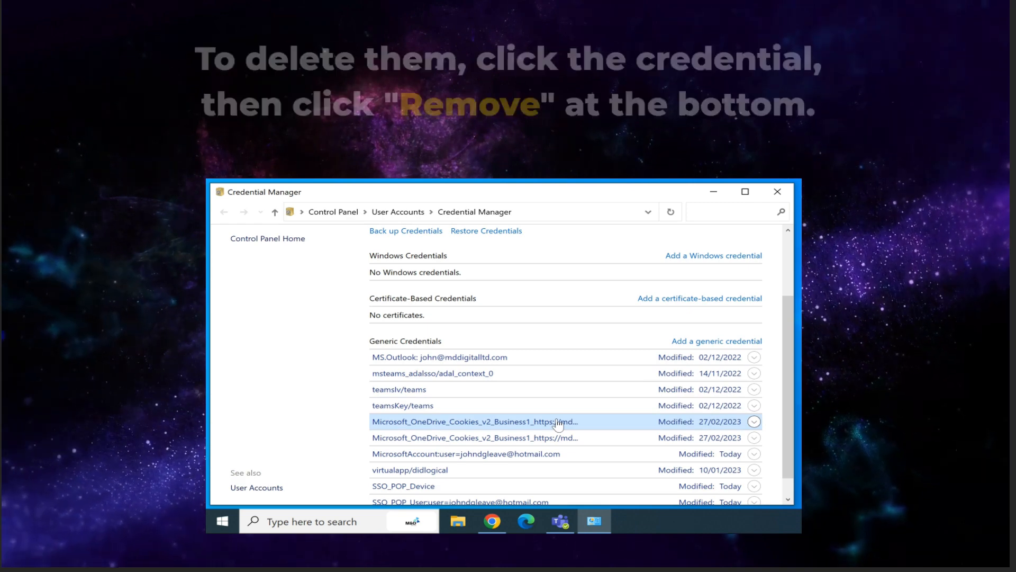
{"action": "left_click", "coordinate": [753, 420]}
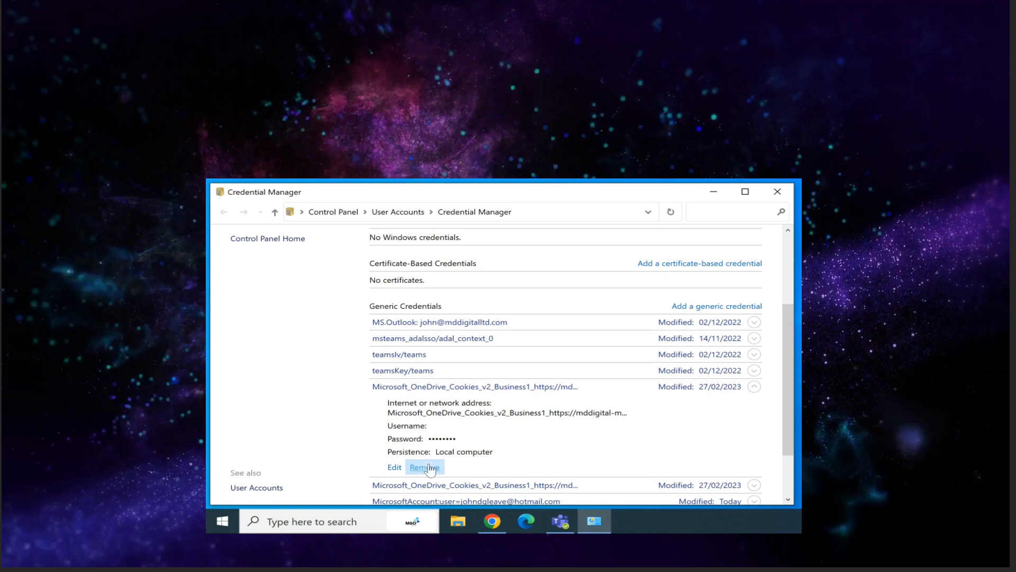
{"action": "left_click", "coordinate": [423, 467]}
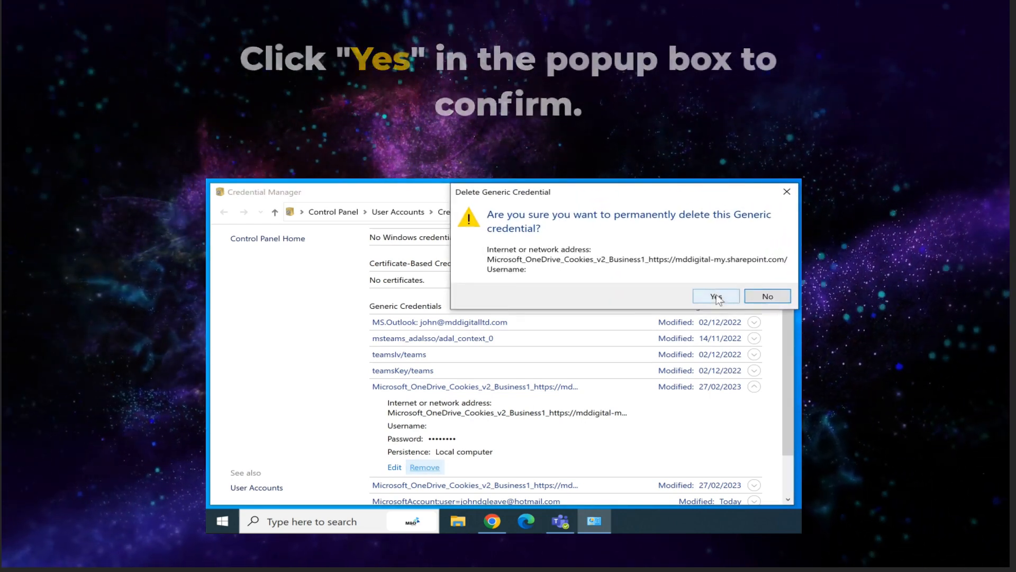
{"action": "left_click", "coordinate": [715, 297]}
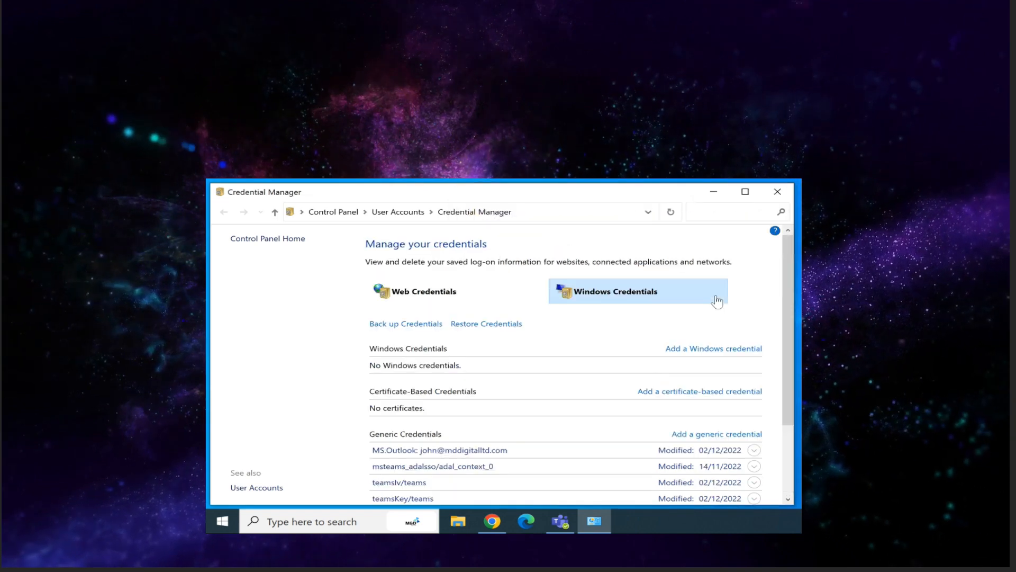
Remove the remaining Microsoft_OneDrive_Cookies generic credential.
{"action": "scroll", "scroll_direction": "down", "scroll_amount": 3}
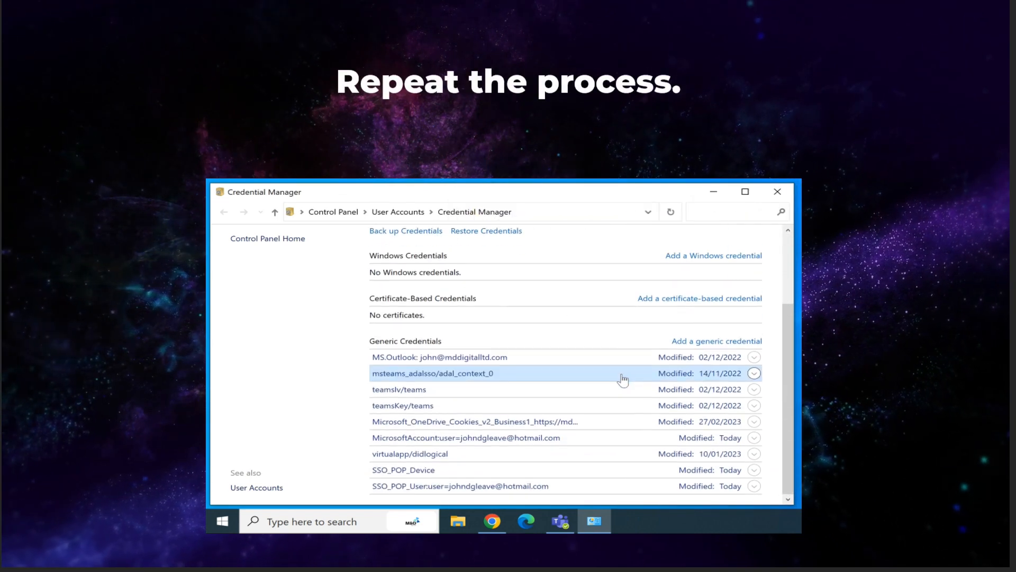
{"action": "left_click", "coordinate": [753, 413]}
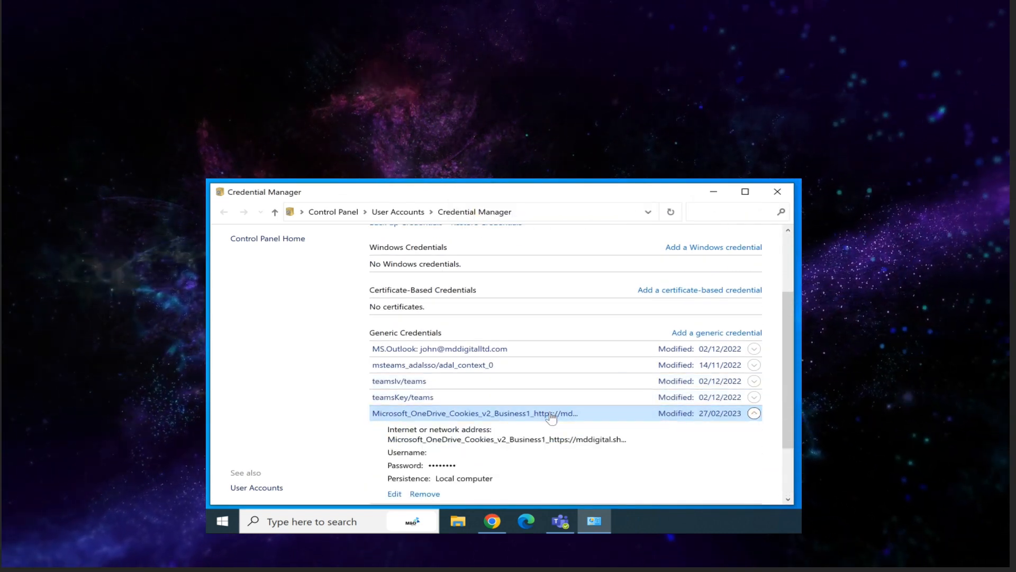
{"action": "left_click", "coordinate": [424, 493]}
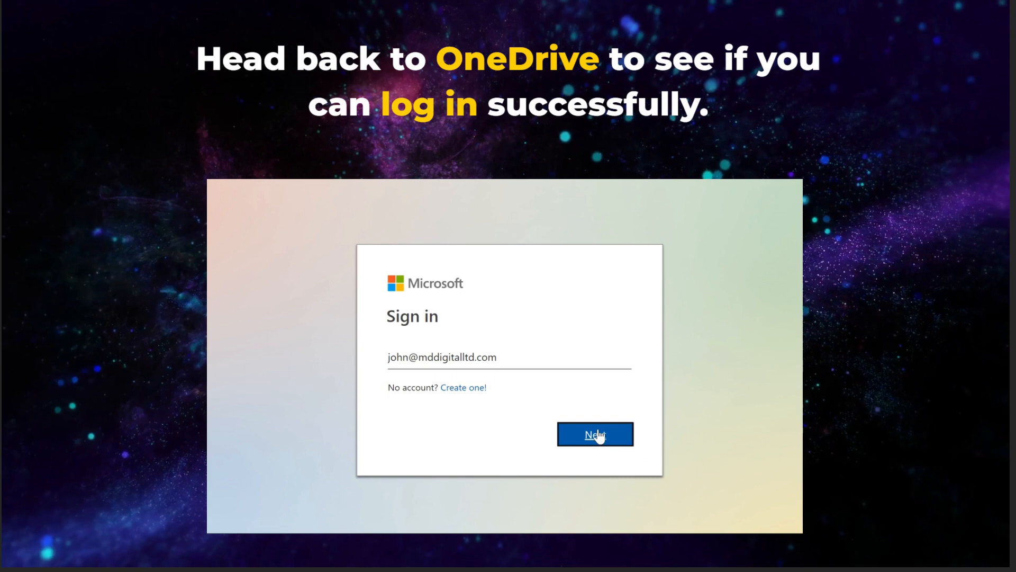
Sign in to OneDrive with the work account email and password.
{"action": "left_click", "coordinate": [594, 434]}
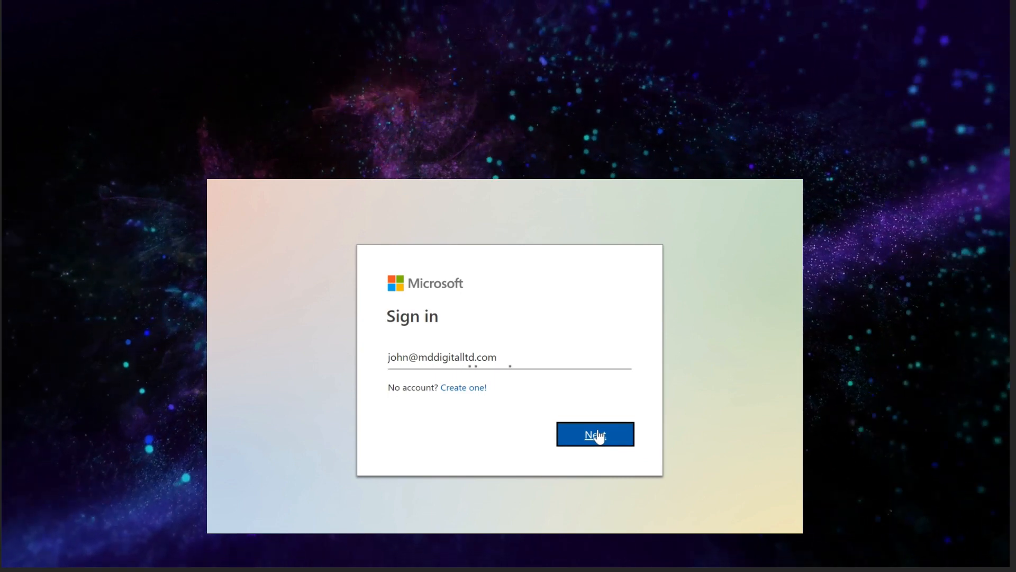
{"action": "left_click", "coordinate": [593, 434]}
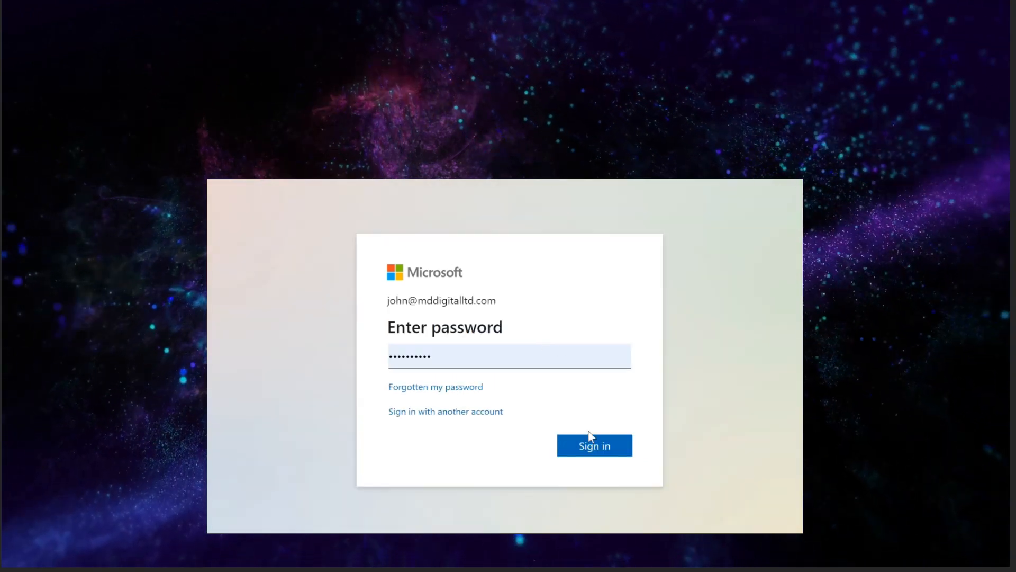
{"action": "left_click", "coordinate": [592, 445]}
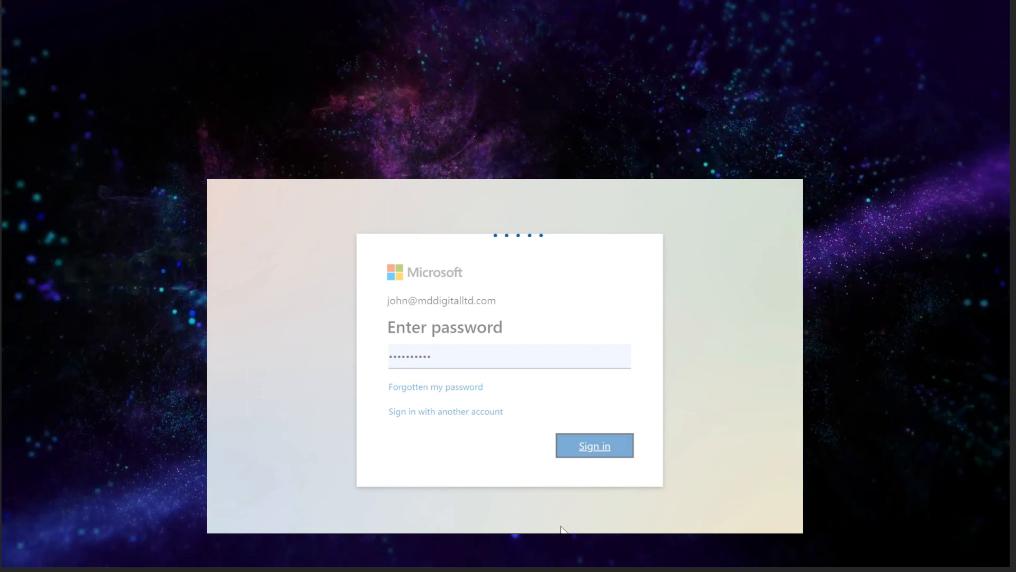
{"action": "left_click", "coordinate": [593, 446]}
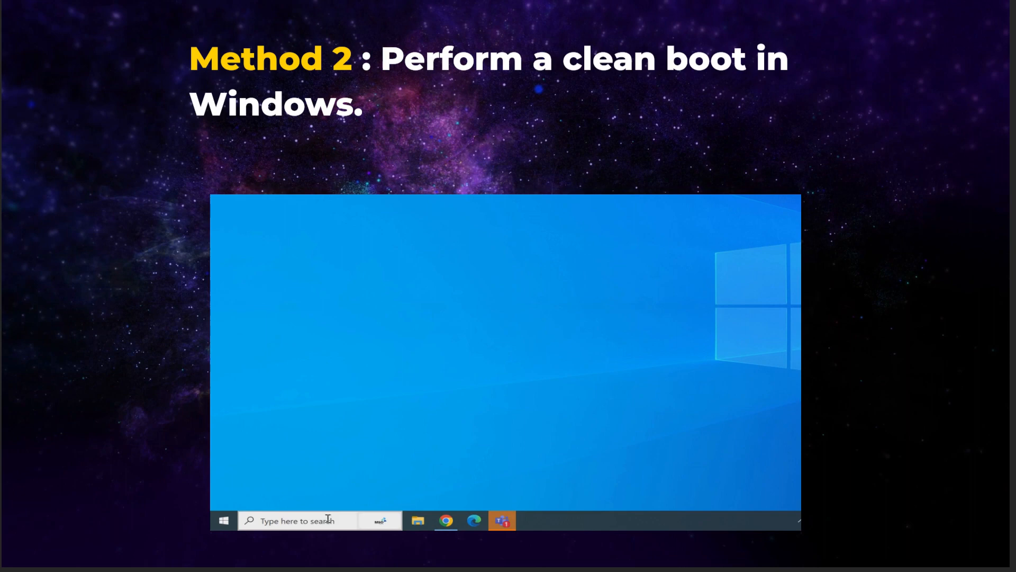
Launch System Configuration by searching 'msconfig' from the taskbar.
{"action": "left_click", "coordinate": [298, 519]}
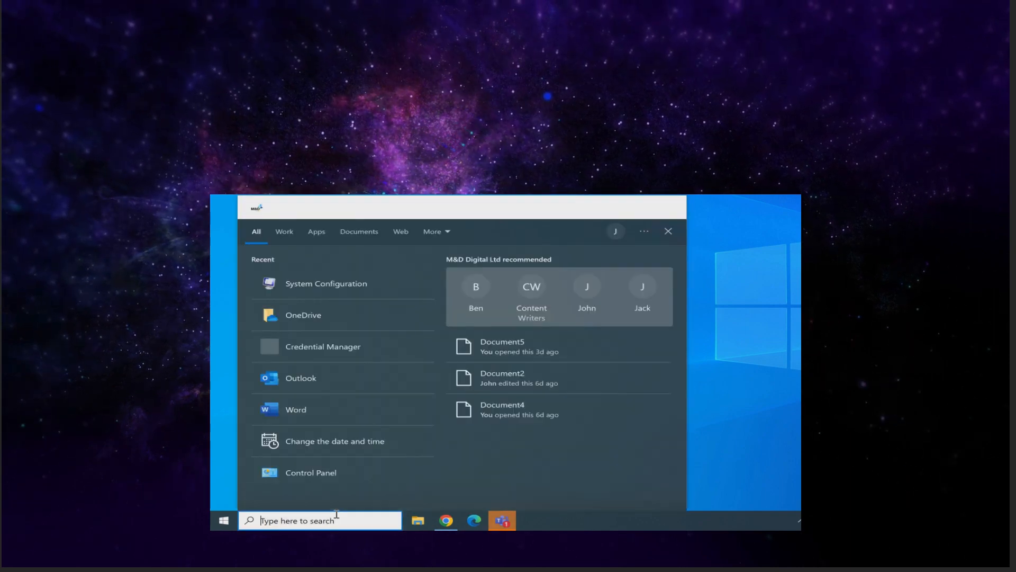
{"action": "type", "text": "msconfig"}
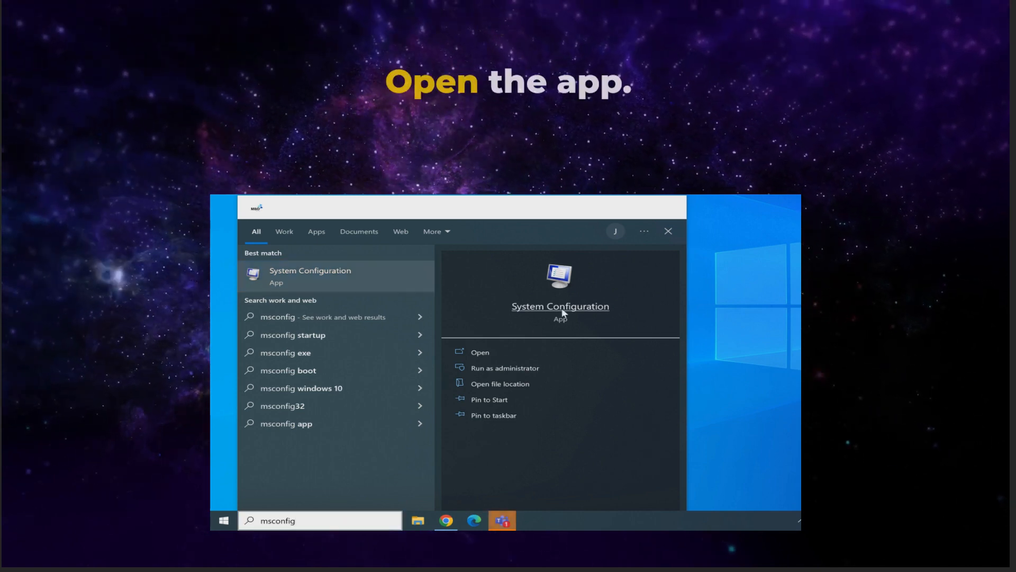
{"action": "left_click", "coordinate": [560, 306]}
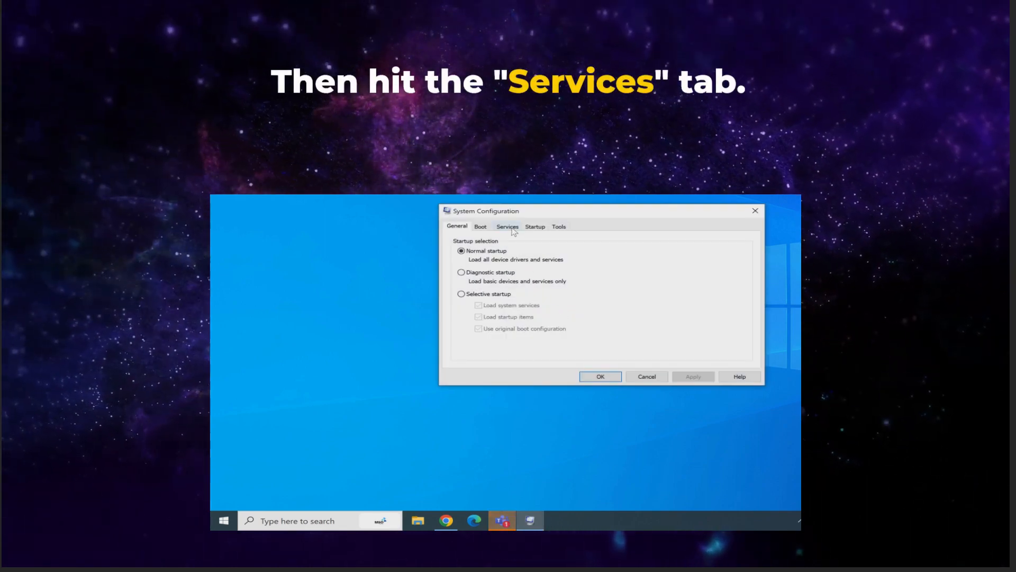
Hide all Microsoft services in the Services list and disable all remaining services.
{"action": "left_click", "coordinate": [507, 226]}
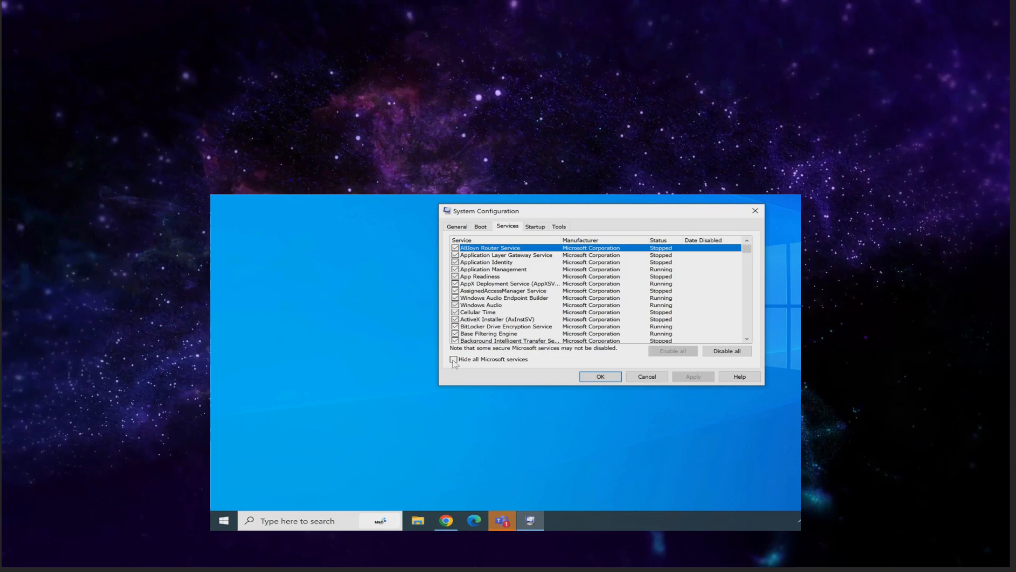
{"action": "left_click", "coordinate": [453, 359]}
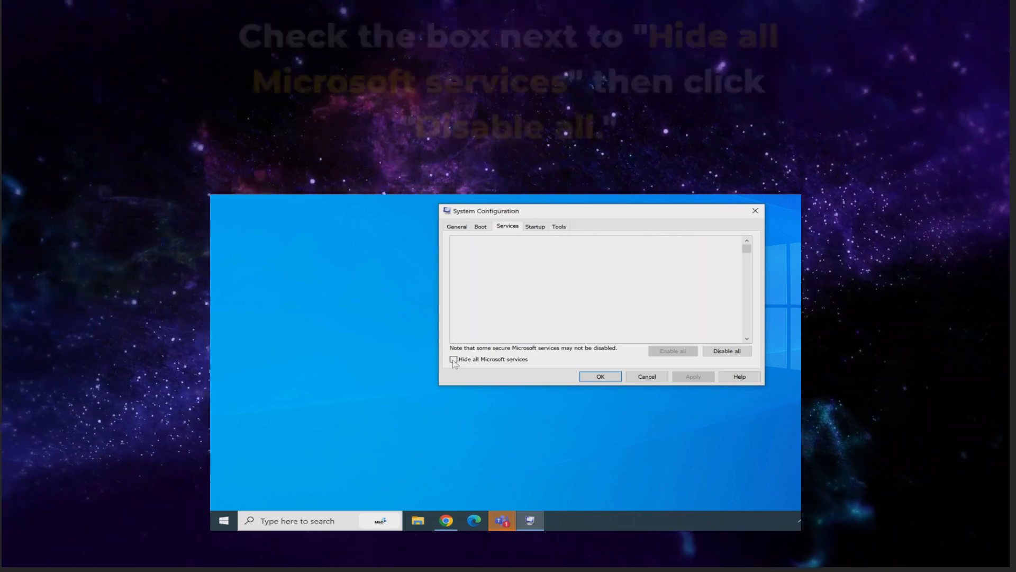
{"action": "left_click", "coordinate": [453, 359]}
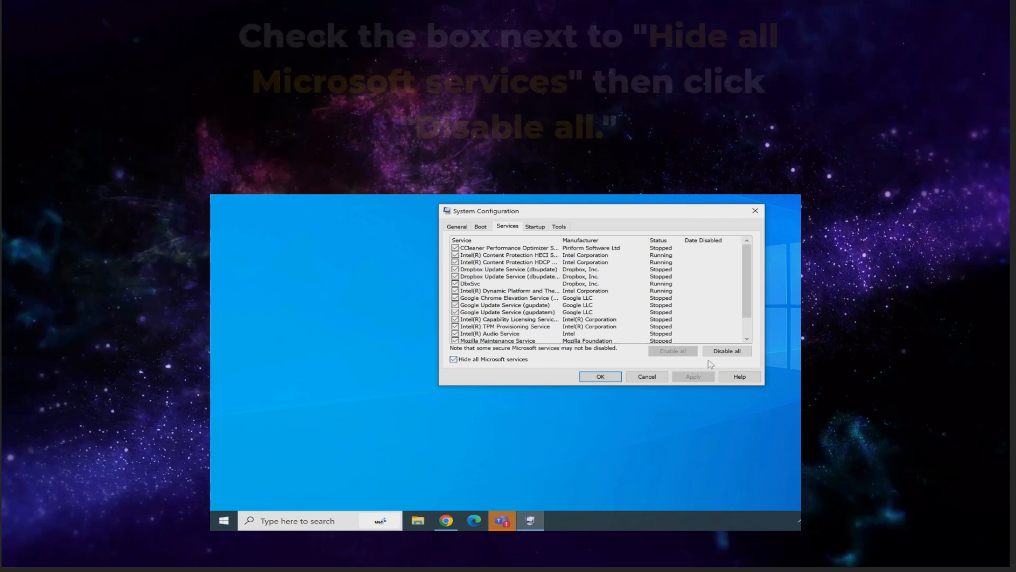
{"action": "left_click", "coordinate": [726, 351]}
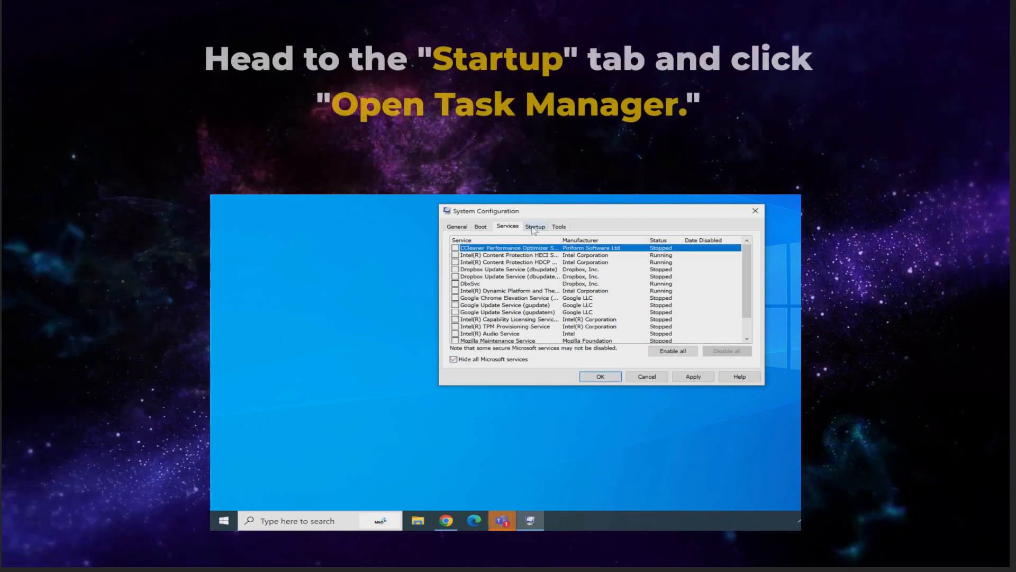
Launch Task Manager from System Configuration's Startup section.
{"action": "left_click", "coordinate": [535, 227]}
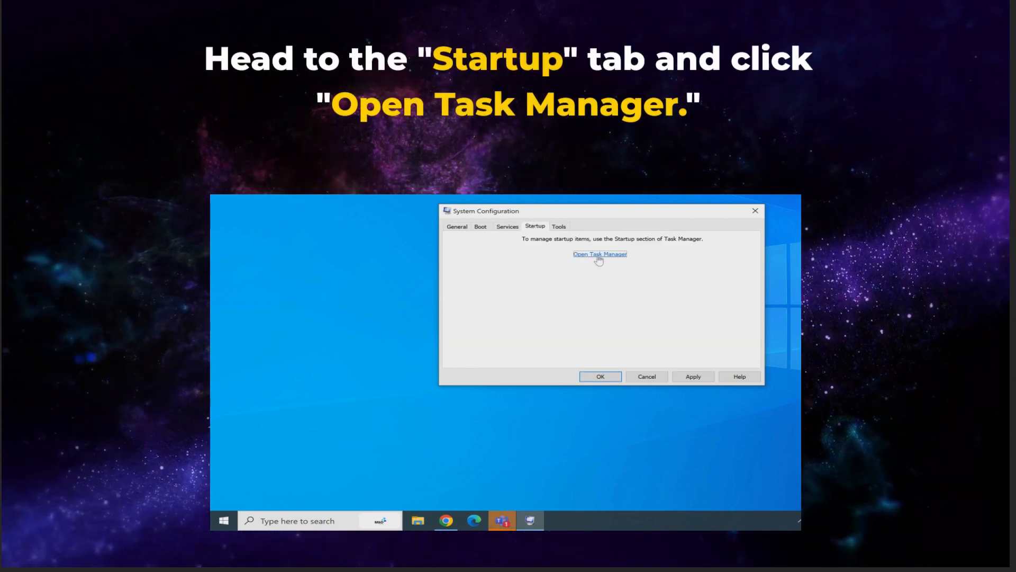
{"action": "left_click", "coordinate": [600, 253]}
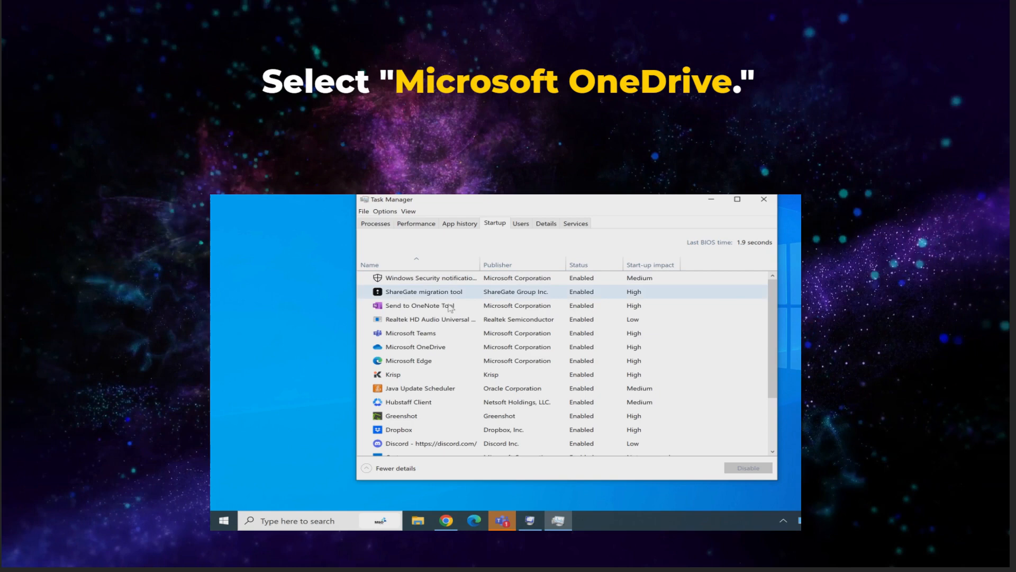
Disable the Microsoft OneDrive startup item in Task Manager.
{"action": "left_click", "coordinate": [415, 347]}
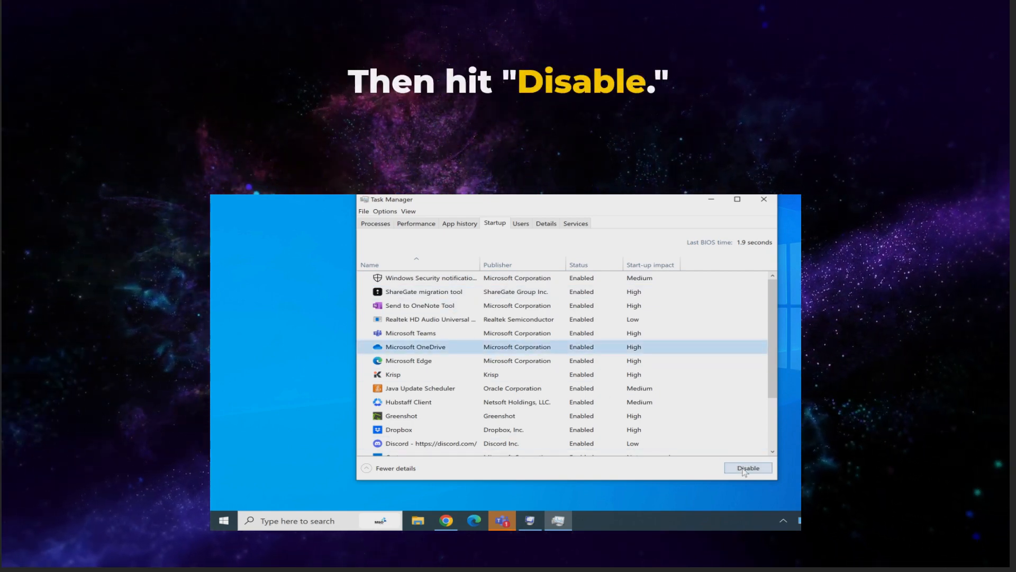
{"action": "left_click", "coordinate": [747, 467]}
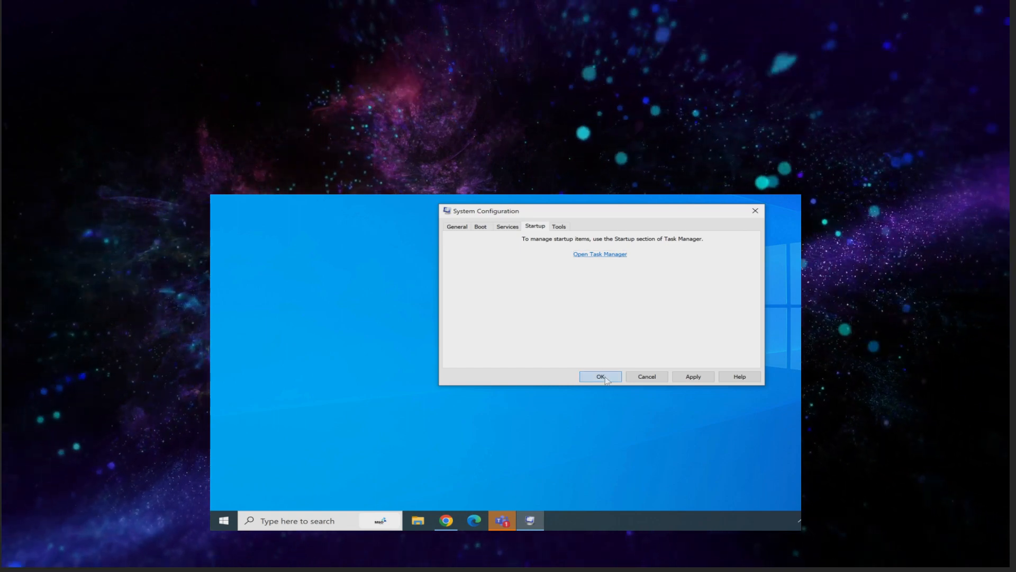
Confirm the clean boot changes with OK, bringing up the restart prompt.
{"action": "left_click", "coordinate": [599, 377]}
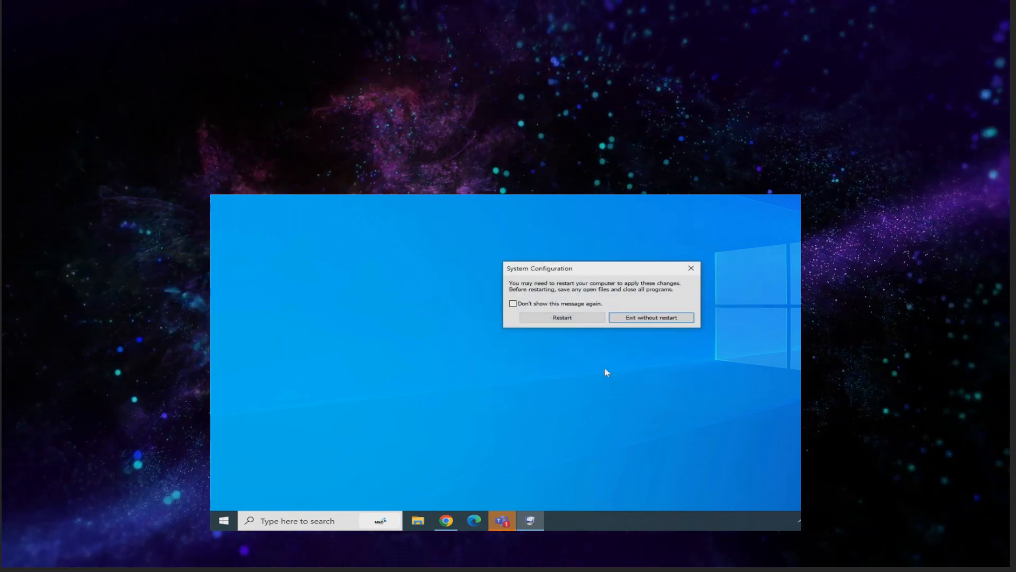